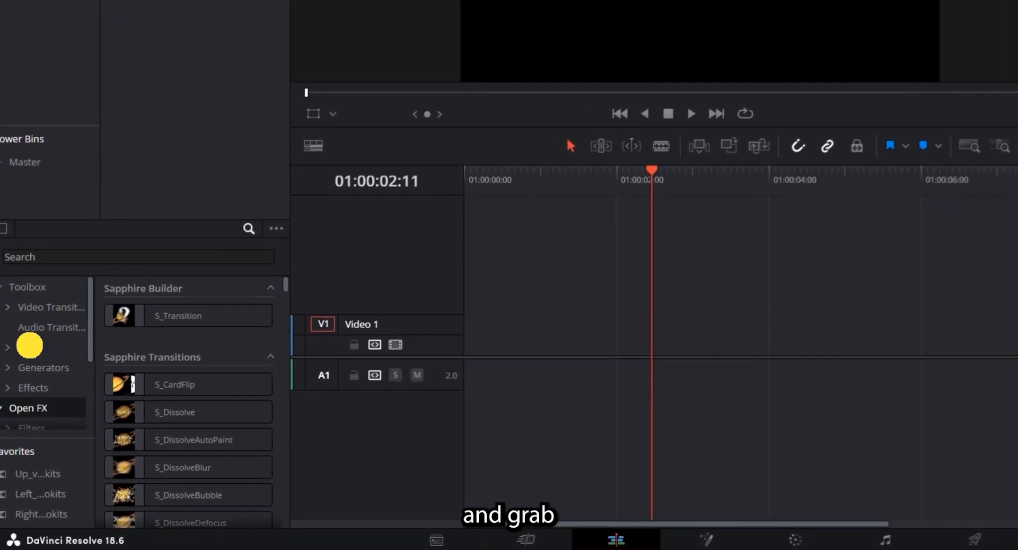
Step: Drag the Text+ title from Toolbox > Titles onto V1 and select the clip
left_click(29, 341)
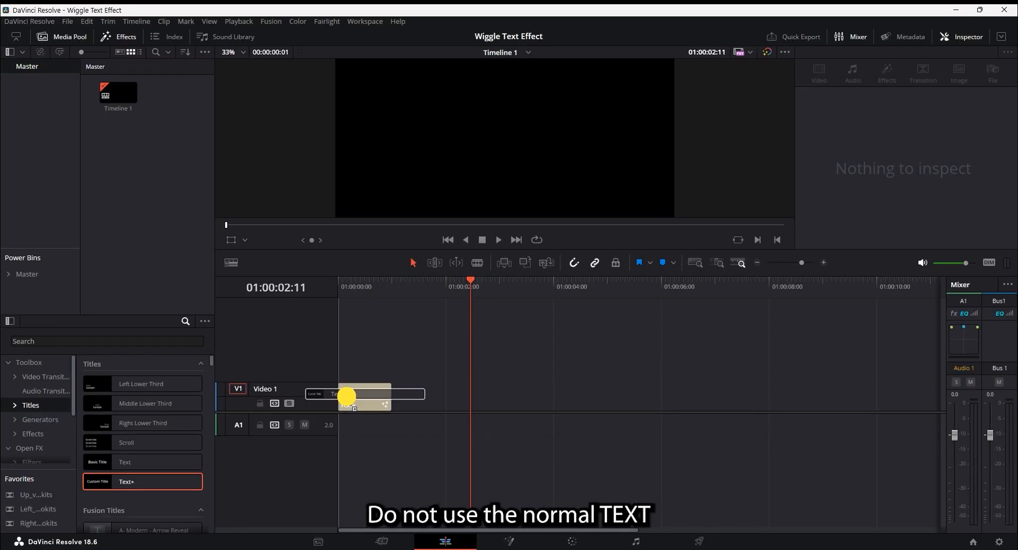
left_click(363, 394)
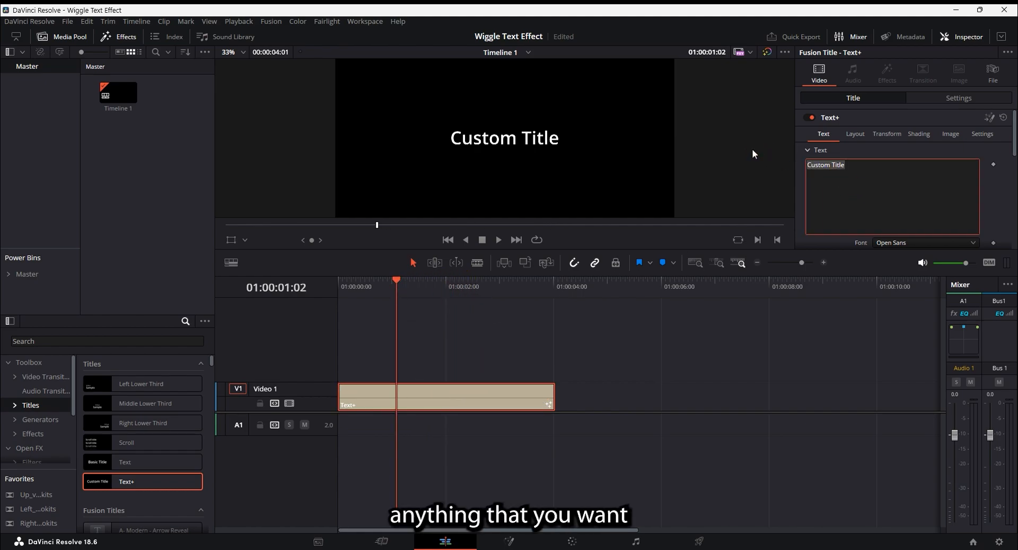
Step: Change the title text to 'Wiggle' in the Nexa font, coloured yellow
type("W")
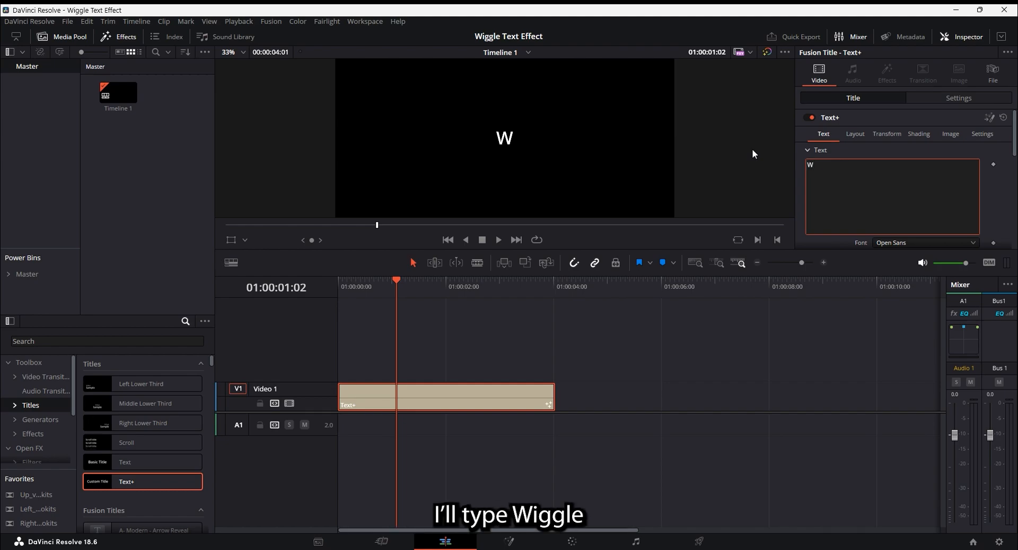
type("Wiggle")
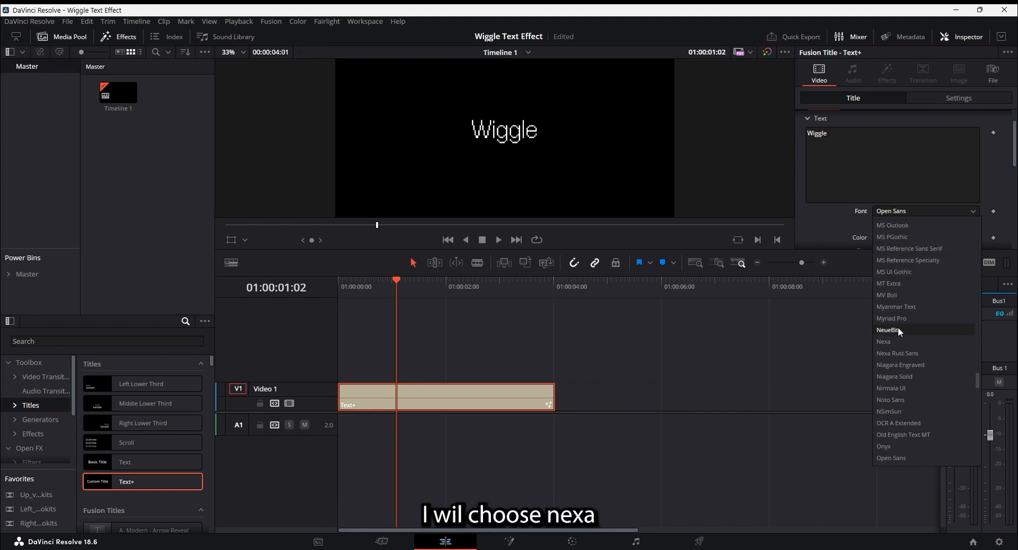
mouse_move(905, 342)
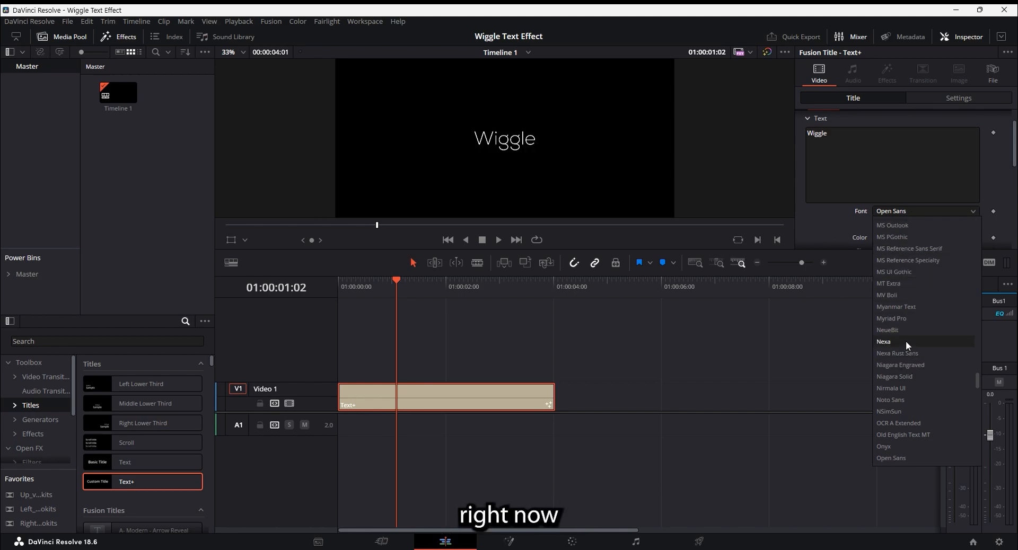
left_click(883, 342)
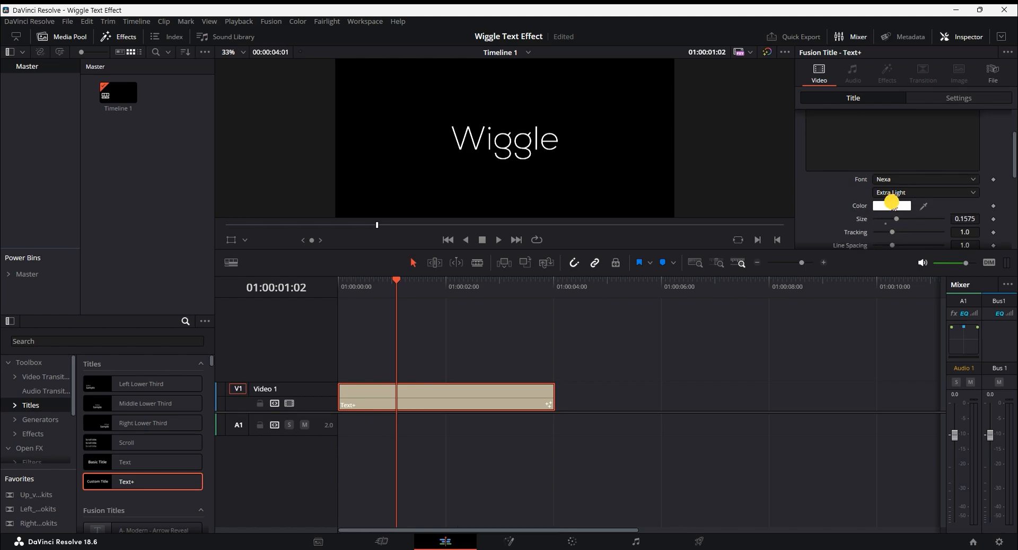
left_click(891, 206)
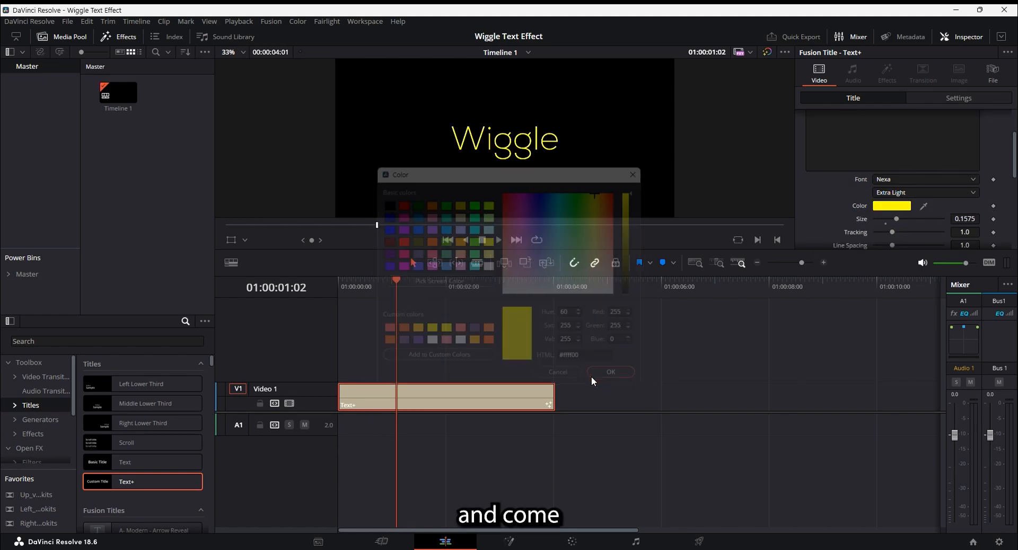
left_click(609, 372)
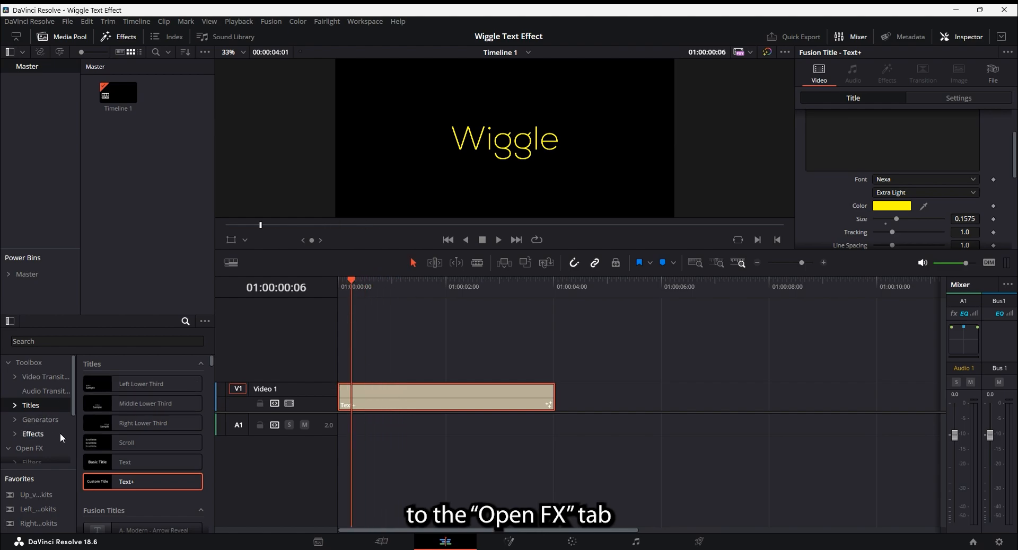
Step: Expand Open FX and search the effects library for 'Waviness'
left_click(29, 429)
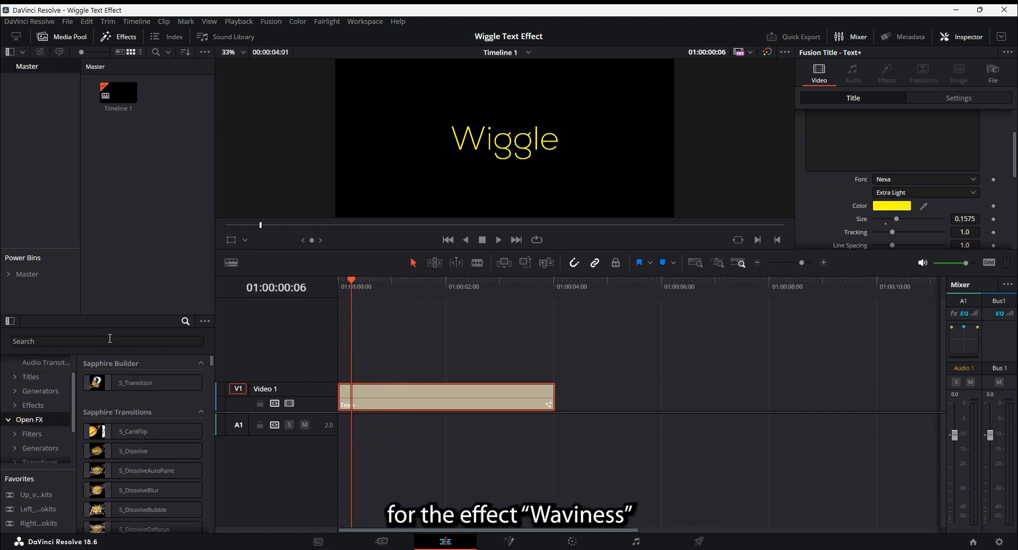
left_click(104, 341)
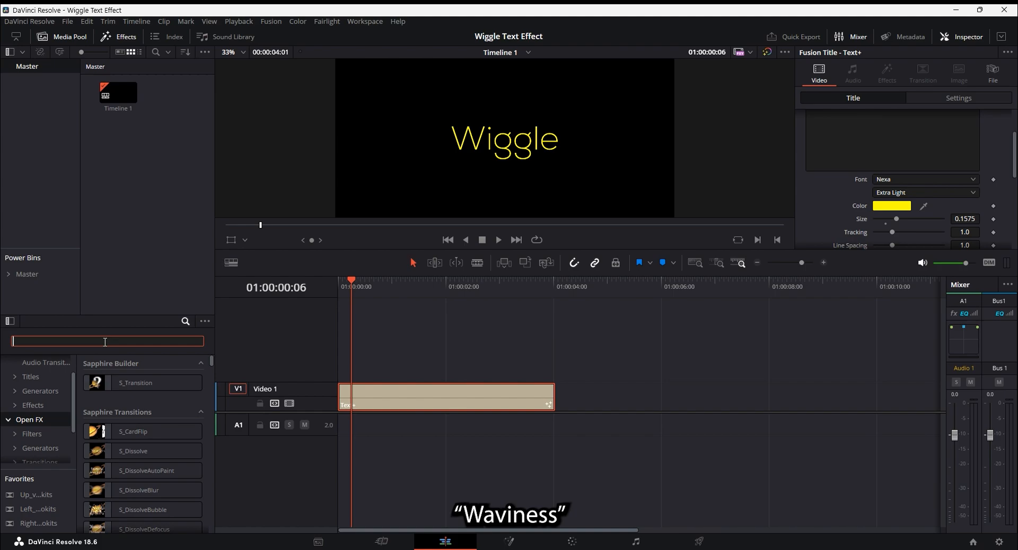
type("WA")
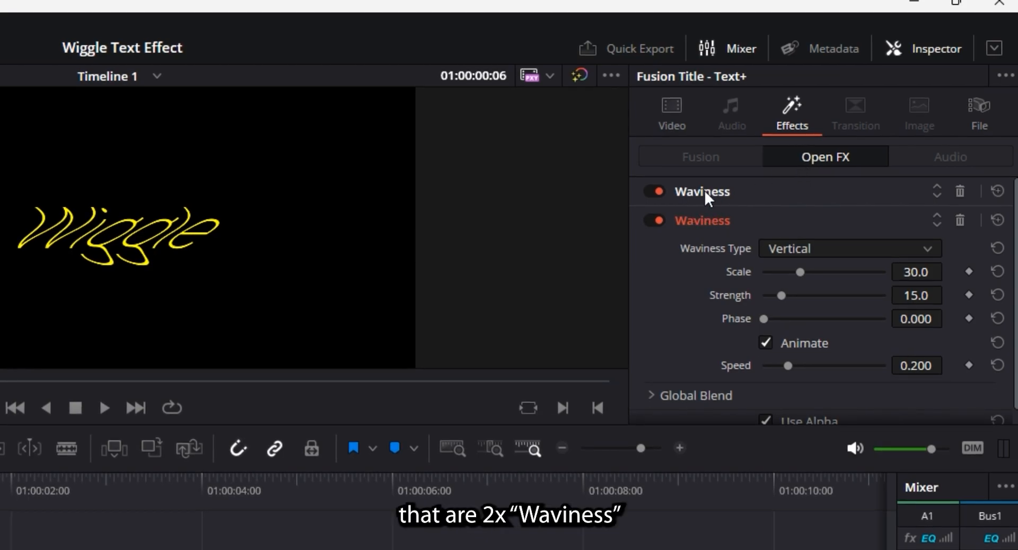
mouse_move(717, 224)
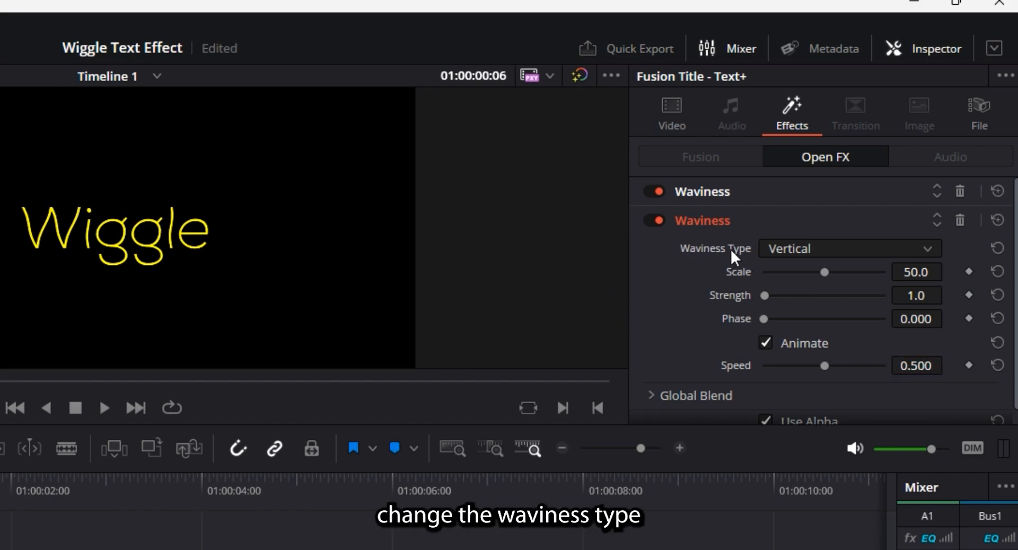
mouse_move(763, 264)
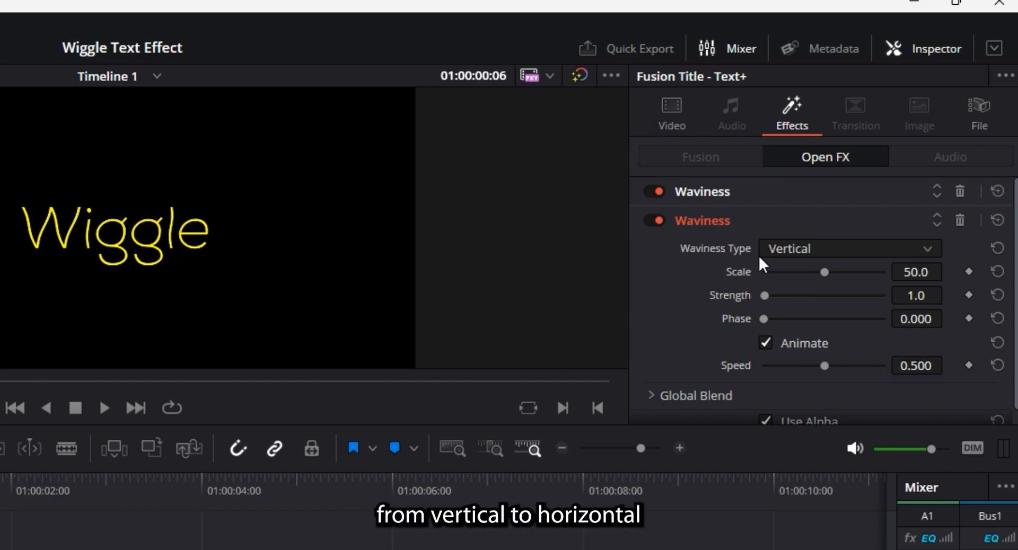